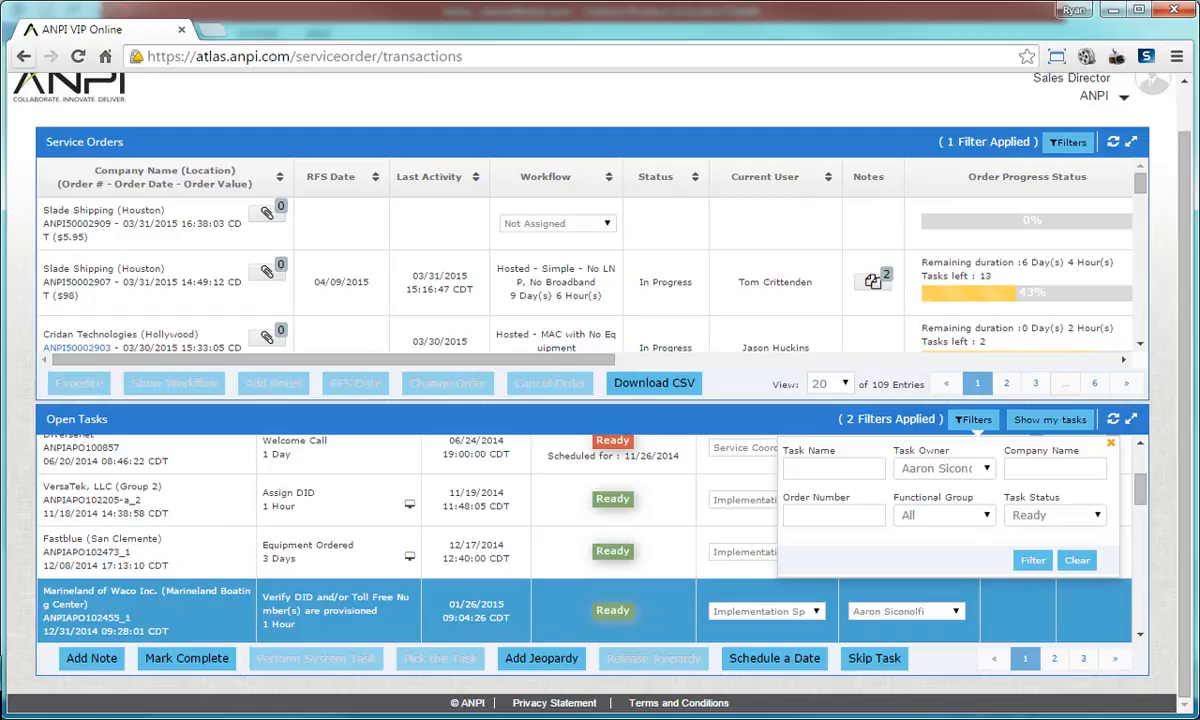
Apply the Ready task-status filter so Open Tasks lists only ready tasks.
click(1032, 560)
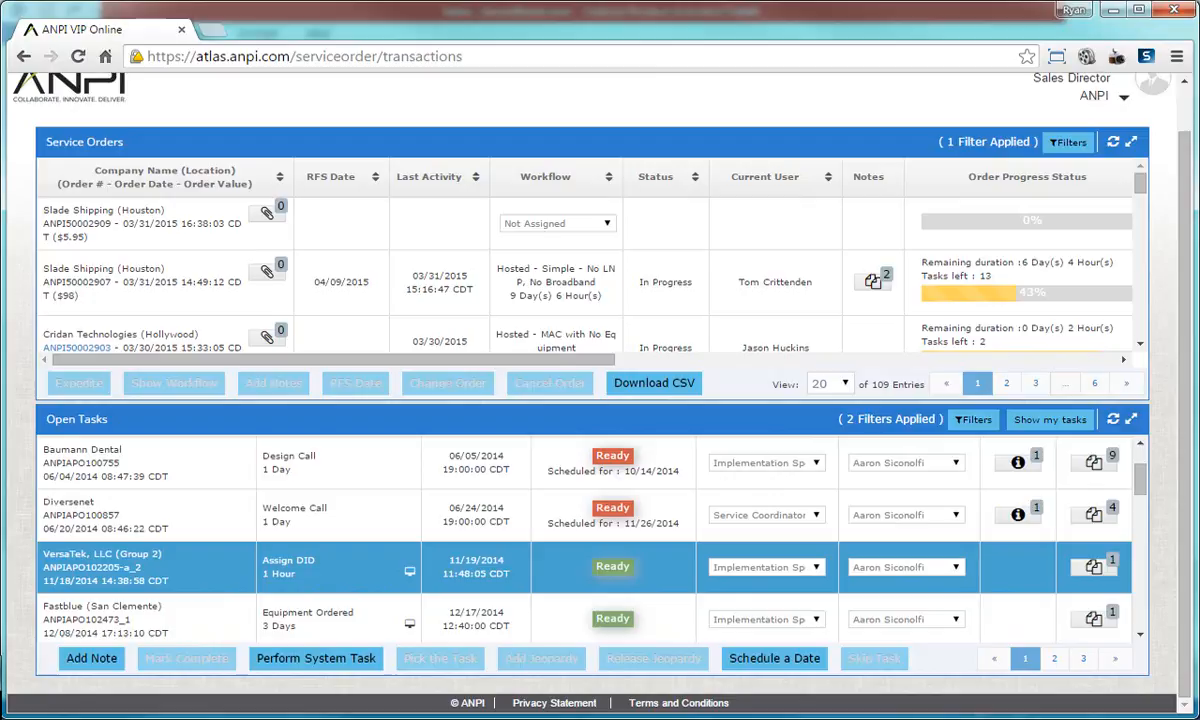